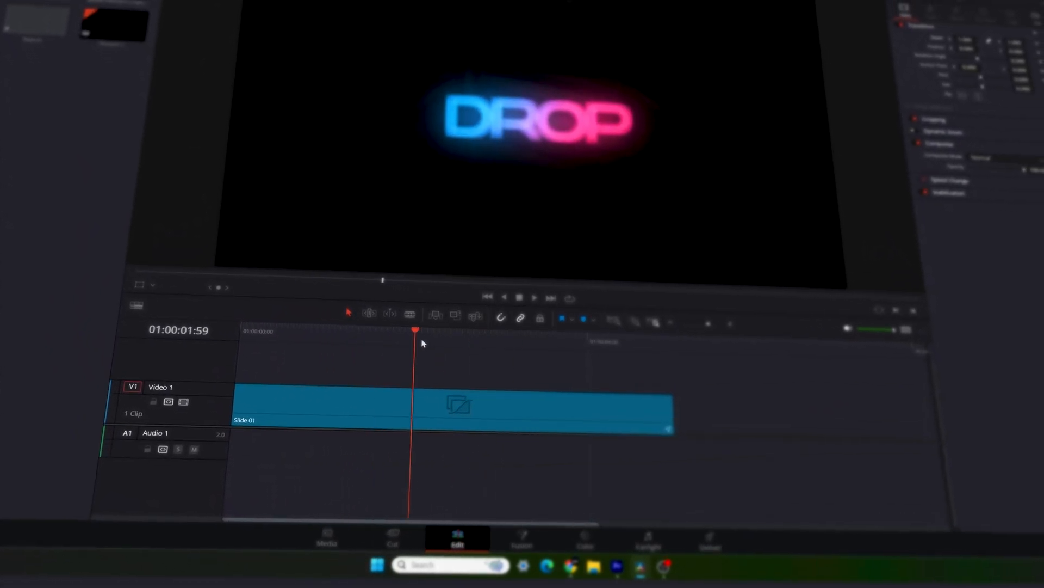
Shift the Color2 node's tint on the colour wheel from magenta to green for the DROP title.
{"action": "left_click", "coordinate": [522, 541]}
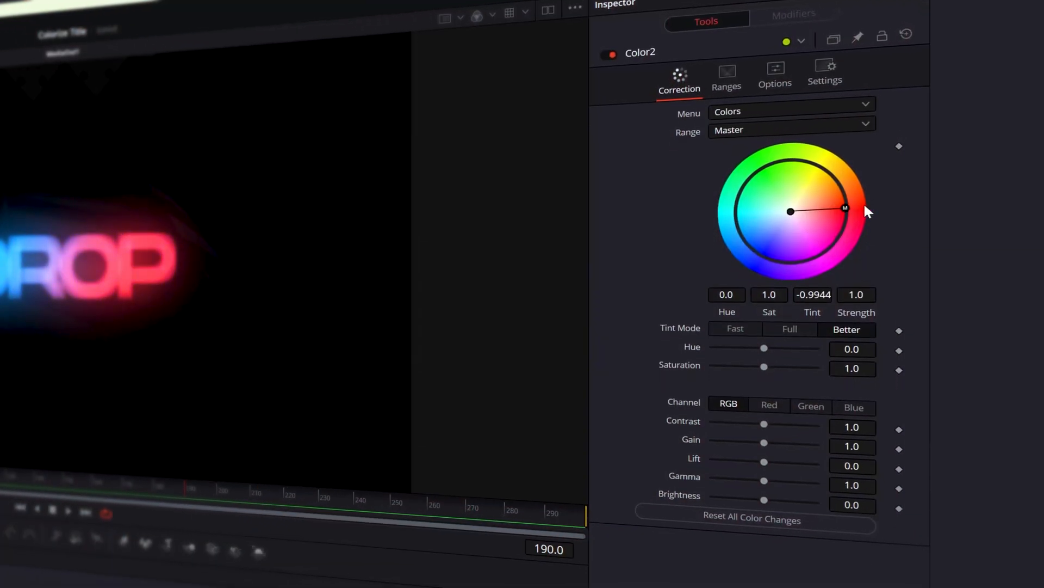
{"action": "left_click_drag", "start_coordinate": [844, 213], "coordinate": [745, 157]}
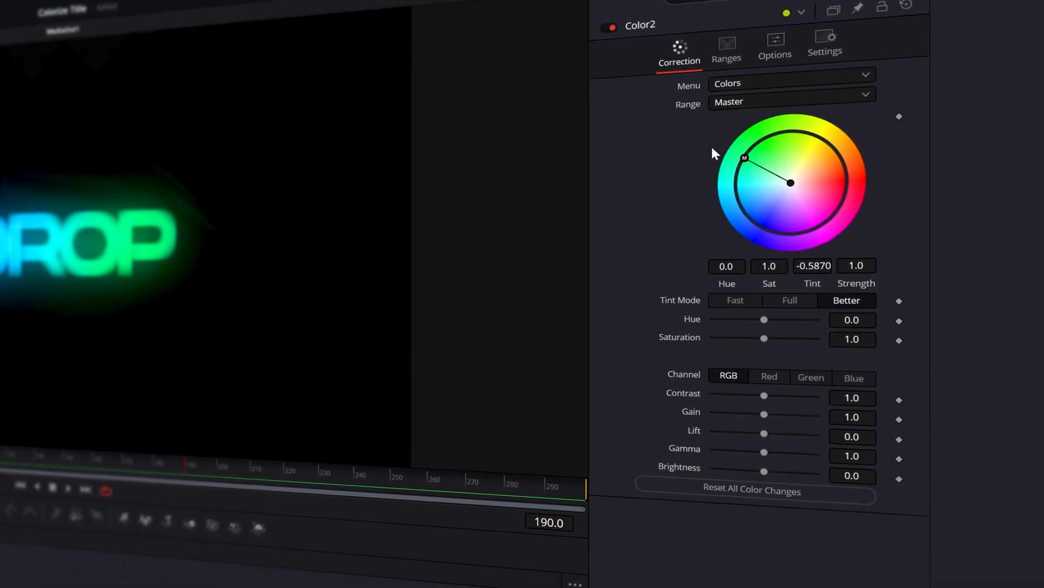
{"action": "left_click", "coordinate": [372, 572]}
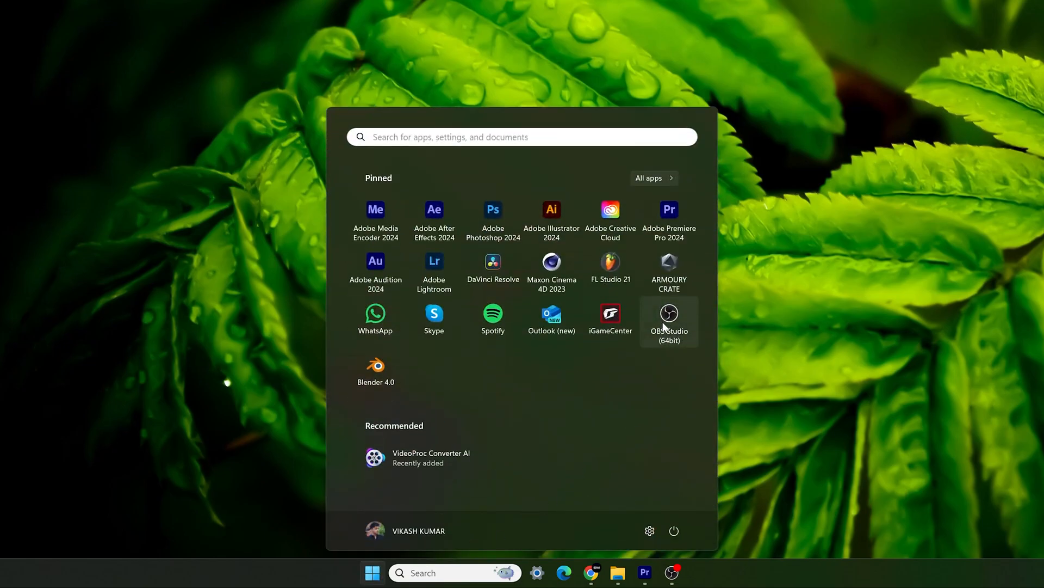
{"action": "mouse_move", "coordinate": [431, 503]}
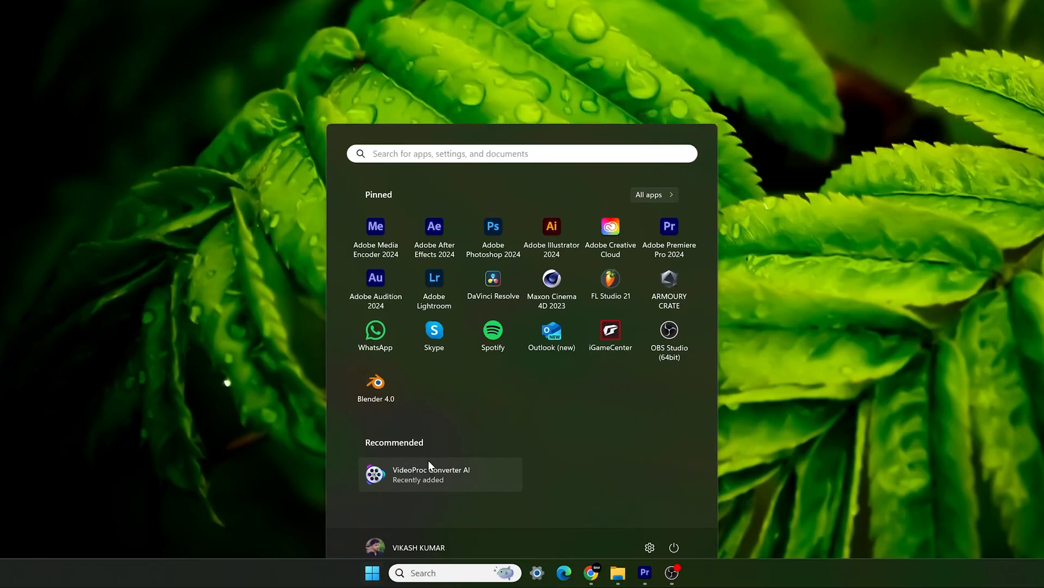
Launch VideoProc Converter AI from the Start menu's Recommended list.
{"action": "left_click", "coordinate": [431, 474]}
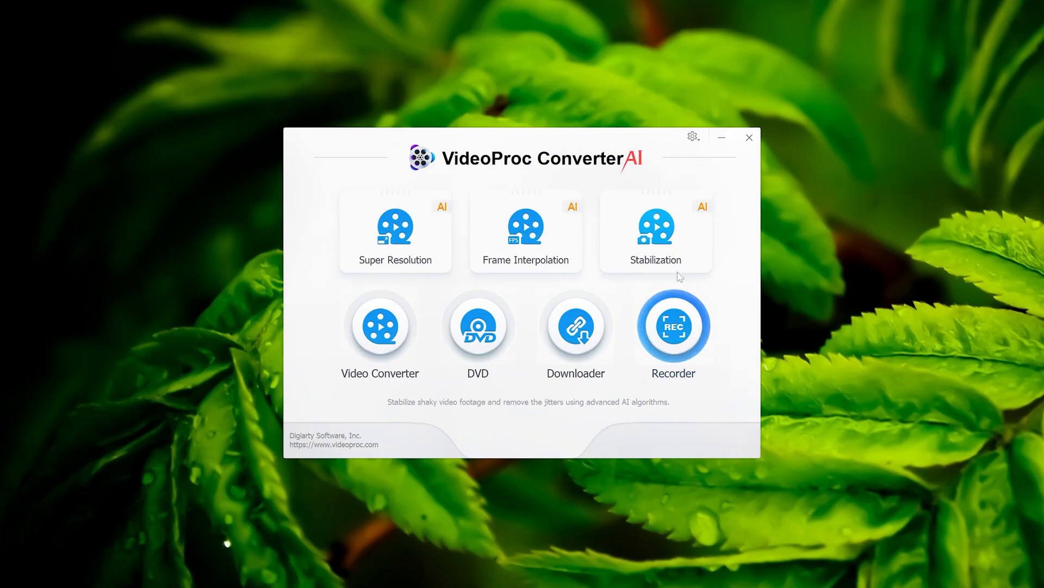
{"action": "mouse_move", "coordinate": [677, 243]}
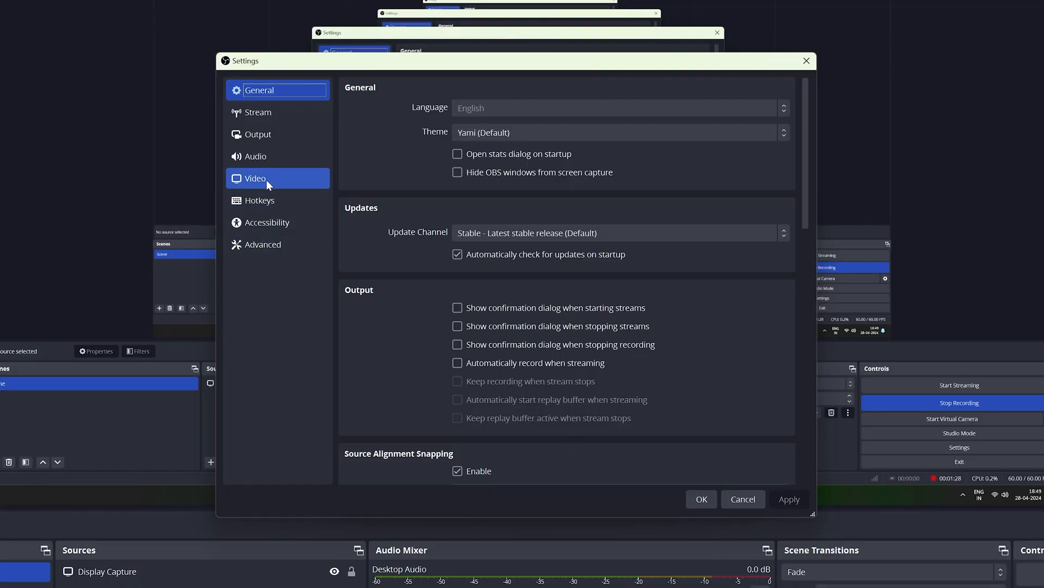
Show the OBS Video settings page with 3840x2160 canvas and output at 60 FPS.
{"action": "left_click", "coordinate": [255, 179]}
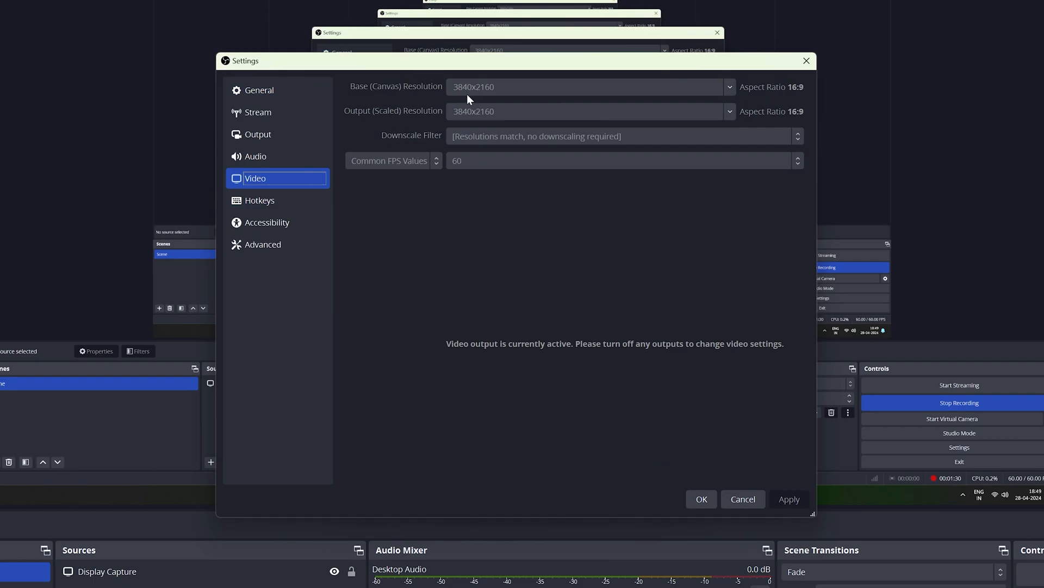
{"action": "mouse_move", "coordinate": [466, 120]}
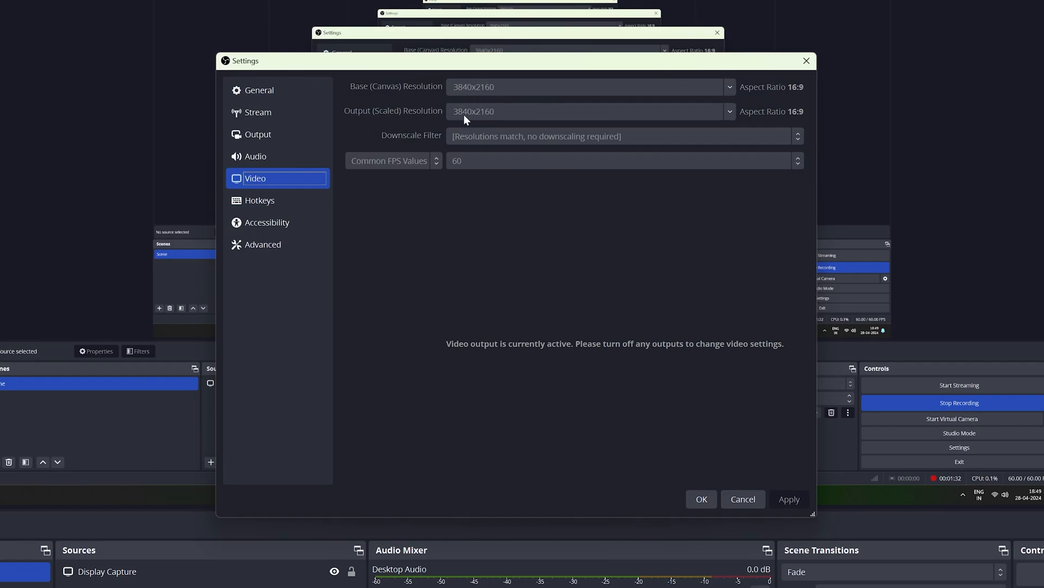
{"action": "mouse_move", "coordinate": [420, 200]}
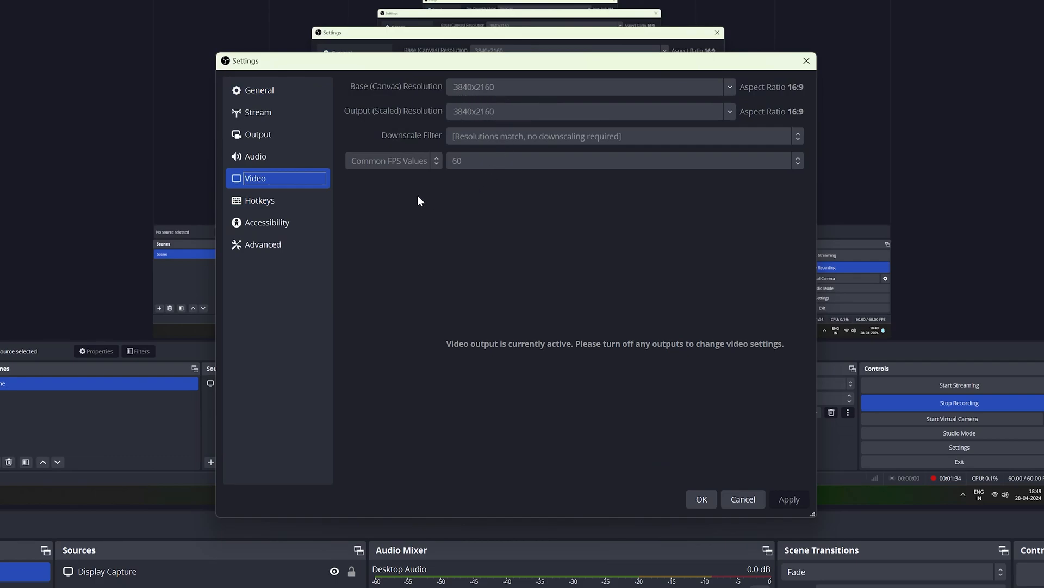
{"action": "mouse_move", "coordinate": [448, 179]}
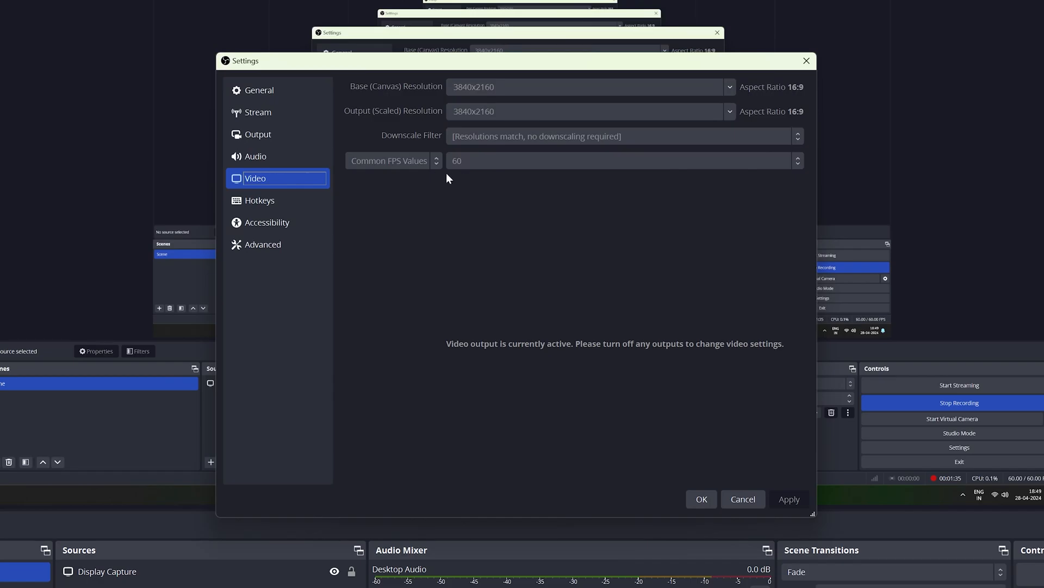
{"action": "mouse_move", "coordinate": [477, 173]}
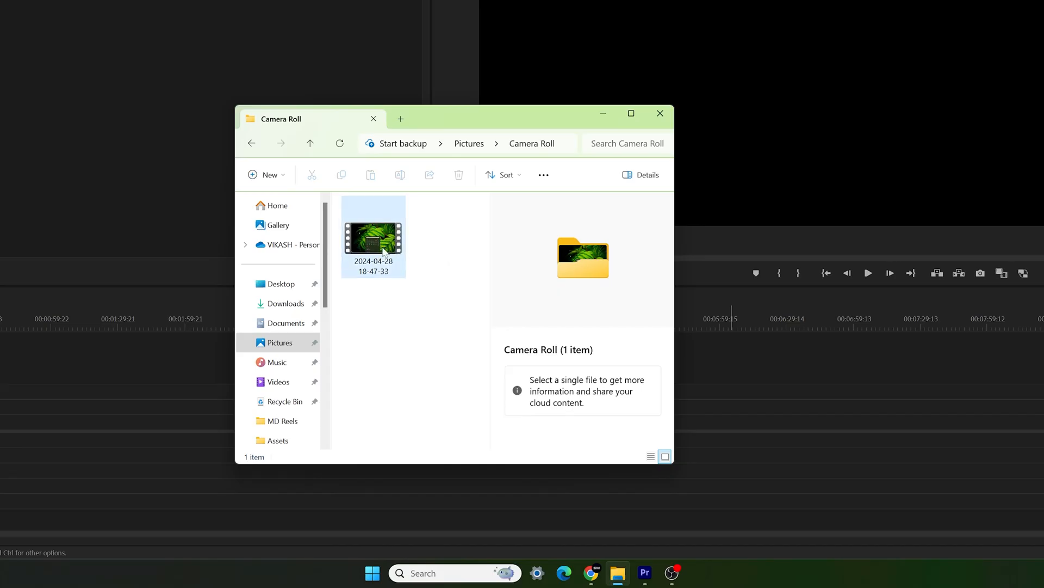
View the 105 MB MKV recording's properties in Camera Roll and dismiss them.
{"action": "right_click", "coordinate": [374, 246]}
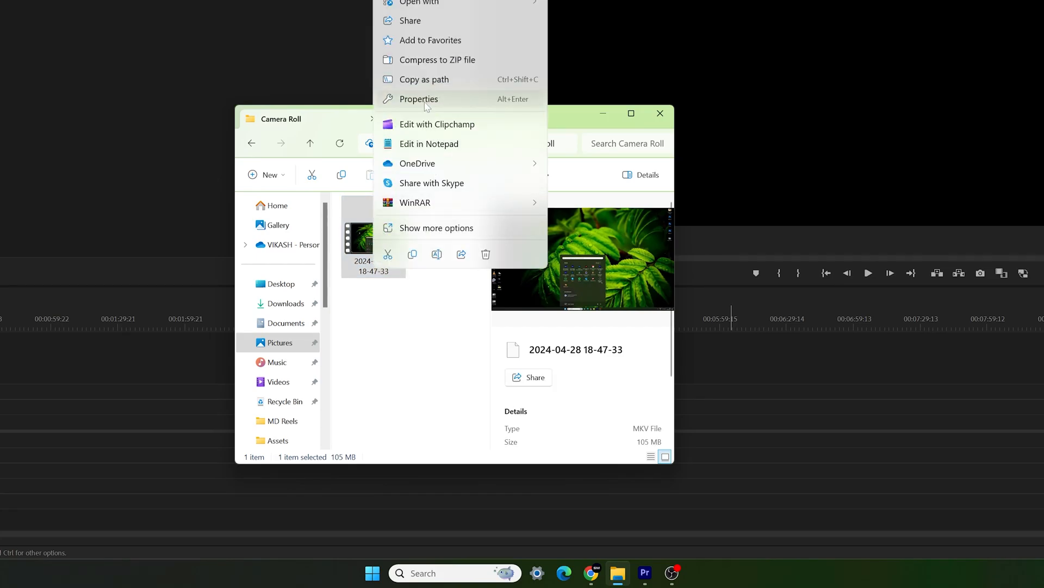
{"action": "left_click", "coordinate": [418, 99]}
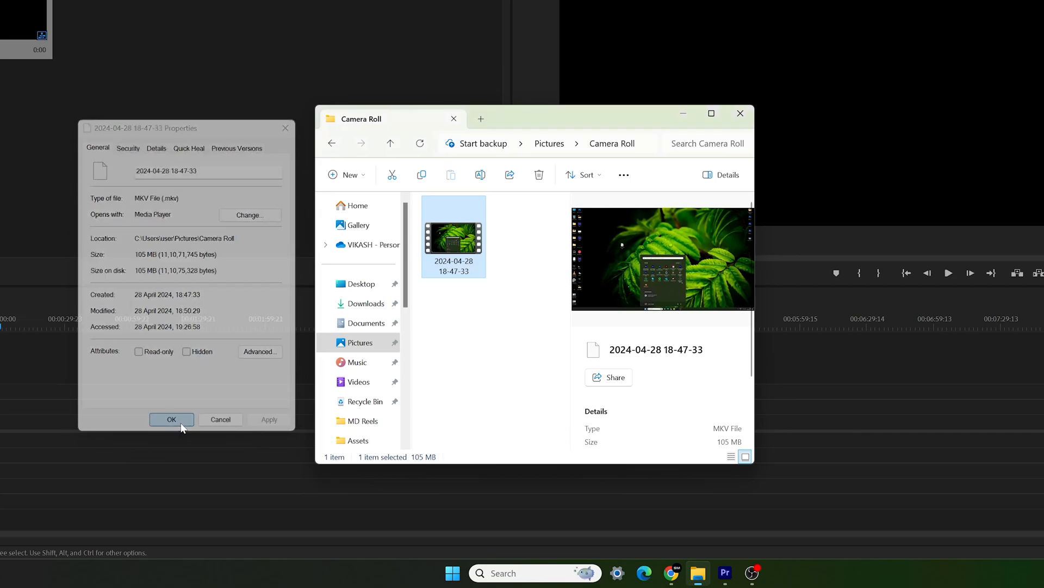
{"action": "left_click", "coordinate": [172, 420]}
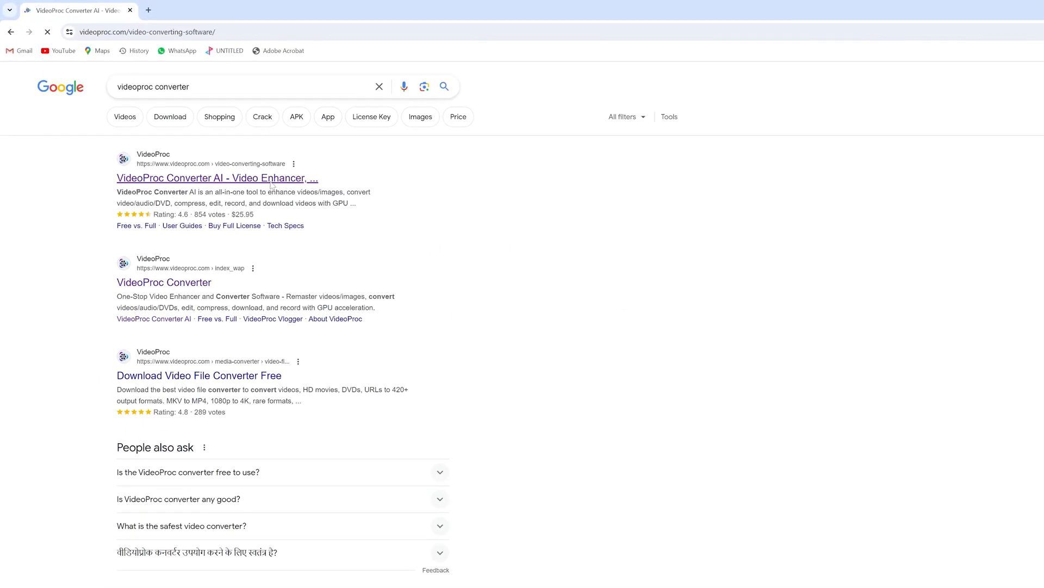
Visit the VideoProc Converter AI website and start the Free Download.
{"action": "left_click", "coordinate": [215, 178]}
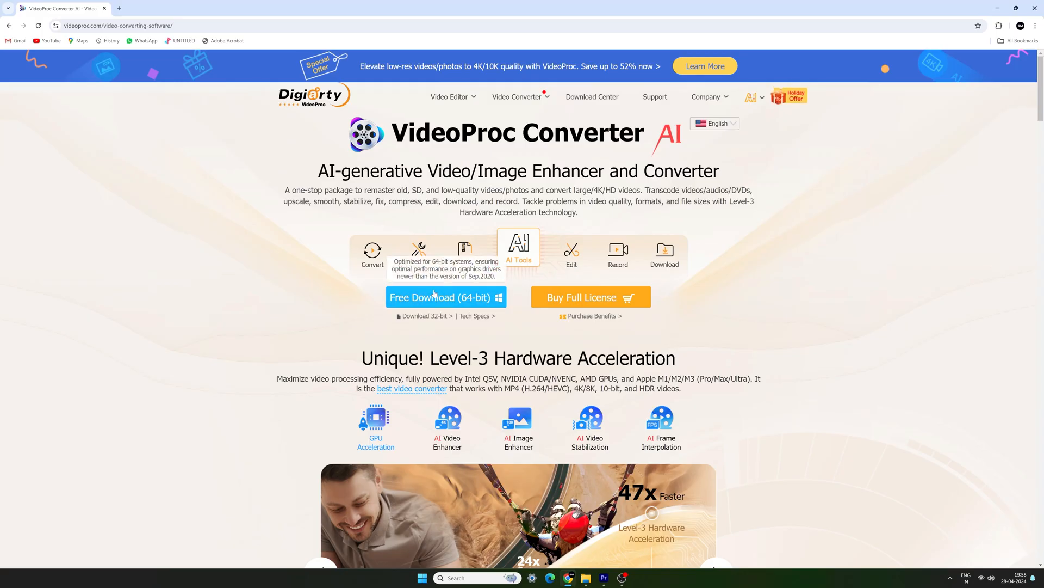
{"action": "left_click", "coordinate": [421, 578]}
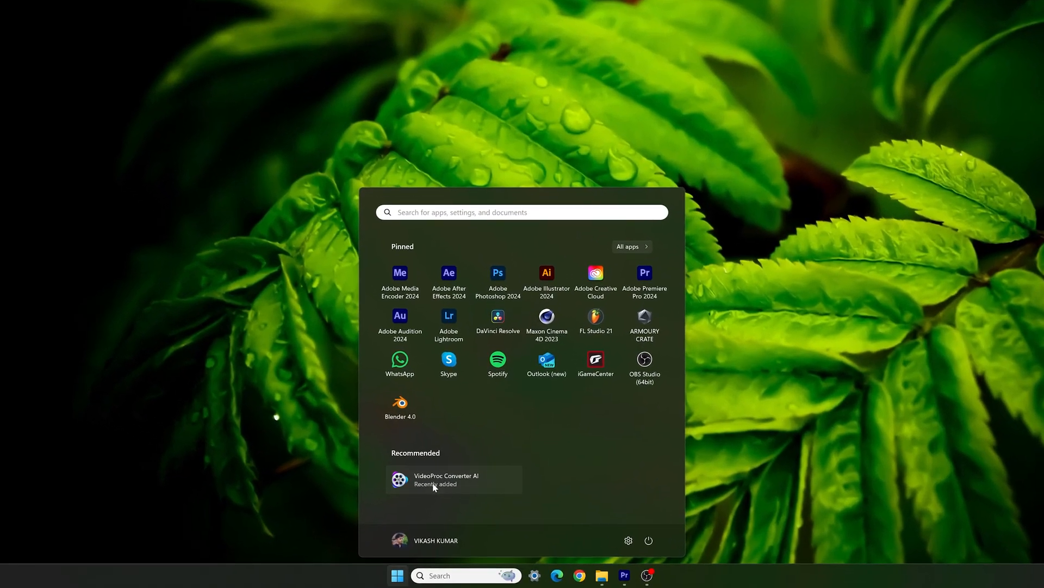
{"action": "left_click", "coordinate": [446, 478]}
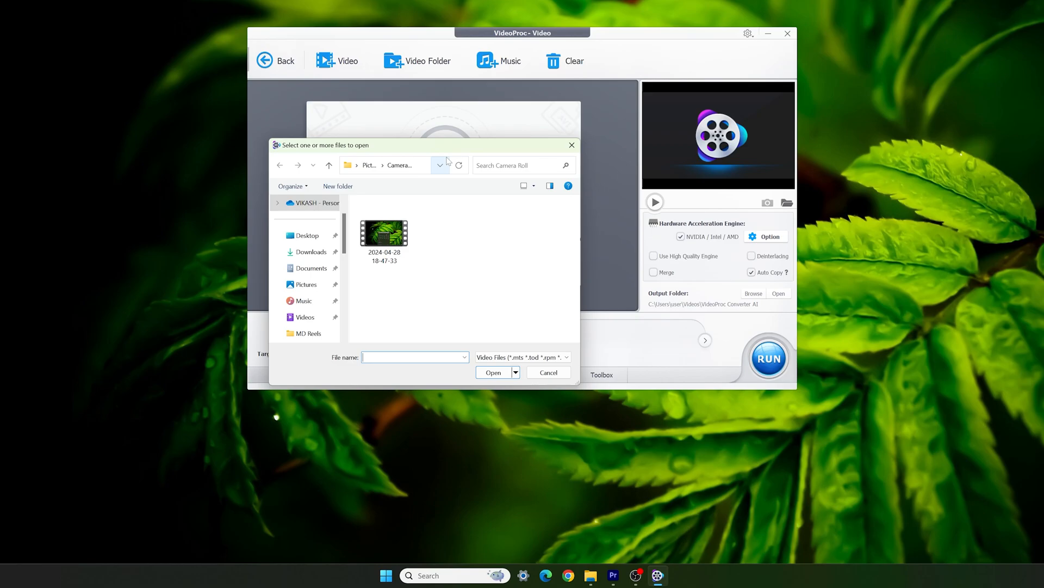
{"action": "left_click", "coordinate": [384, 233]}
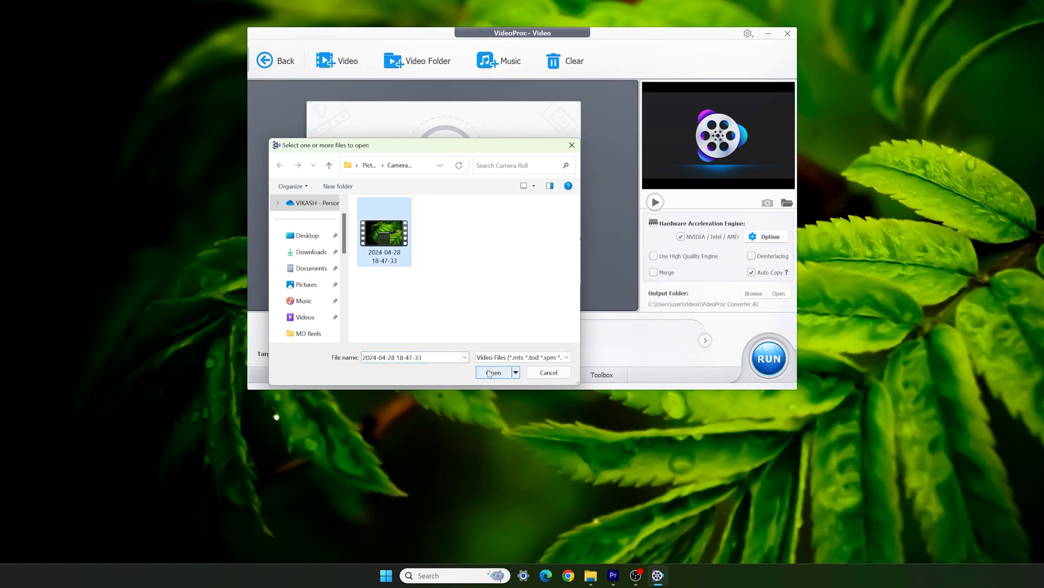
{"action": "left_click", "coordinate": [493, 372]}
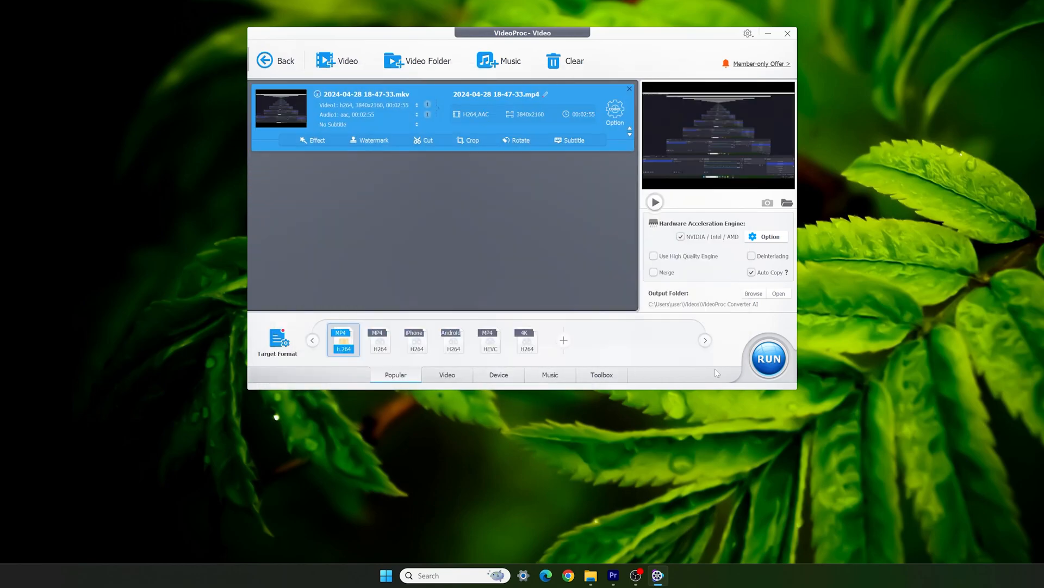
{"action": "left_click", "coordinate": [768, 359]}
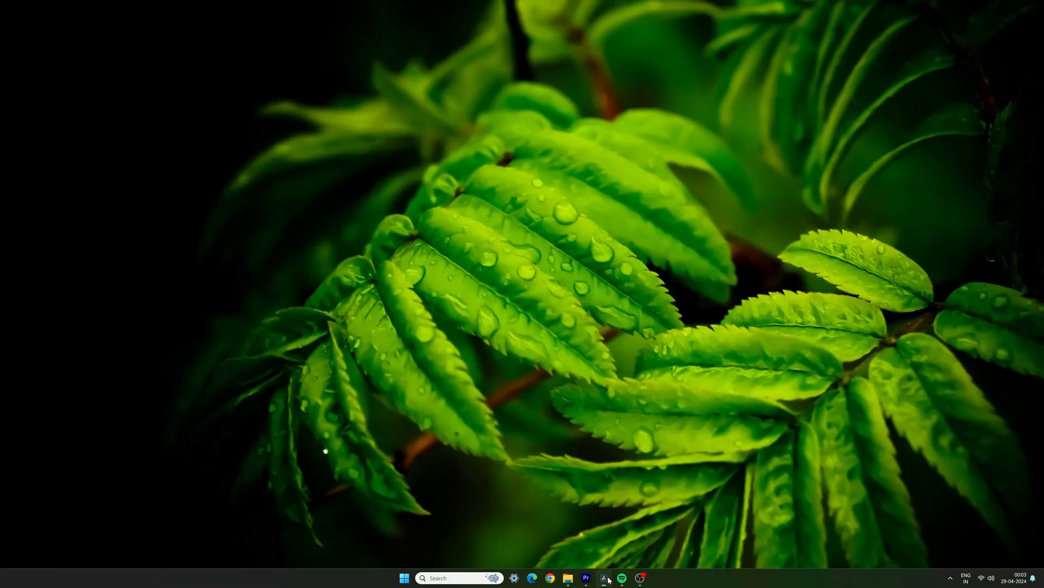
Convert the first Video 1 clip into a New Fusion Clip and bring it into Fusion.
{"action": "left_click", "coordinate": [605, 578]}
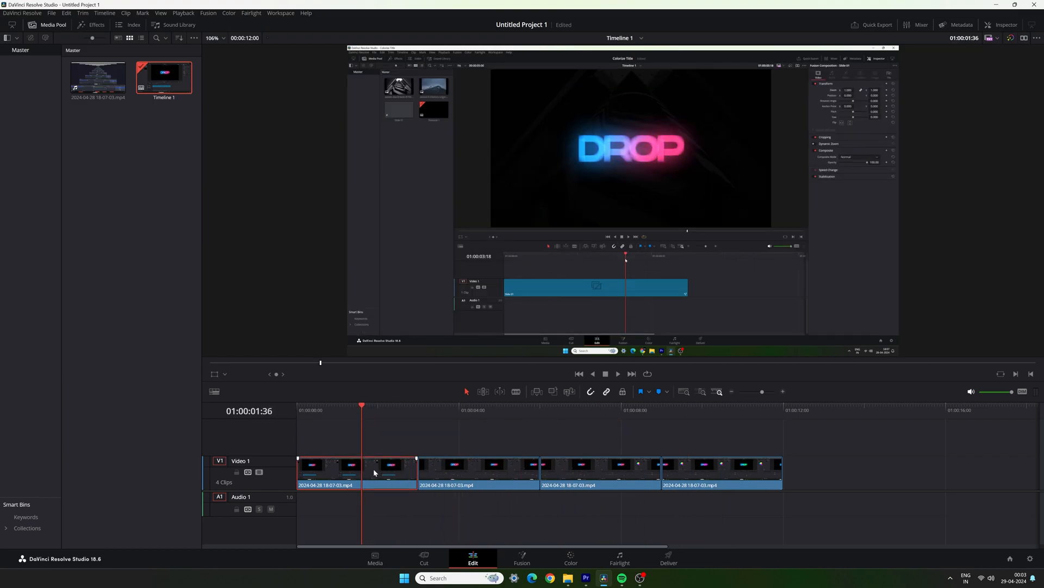
{"action": "right_click", "coordinate": [376, 472]}
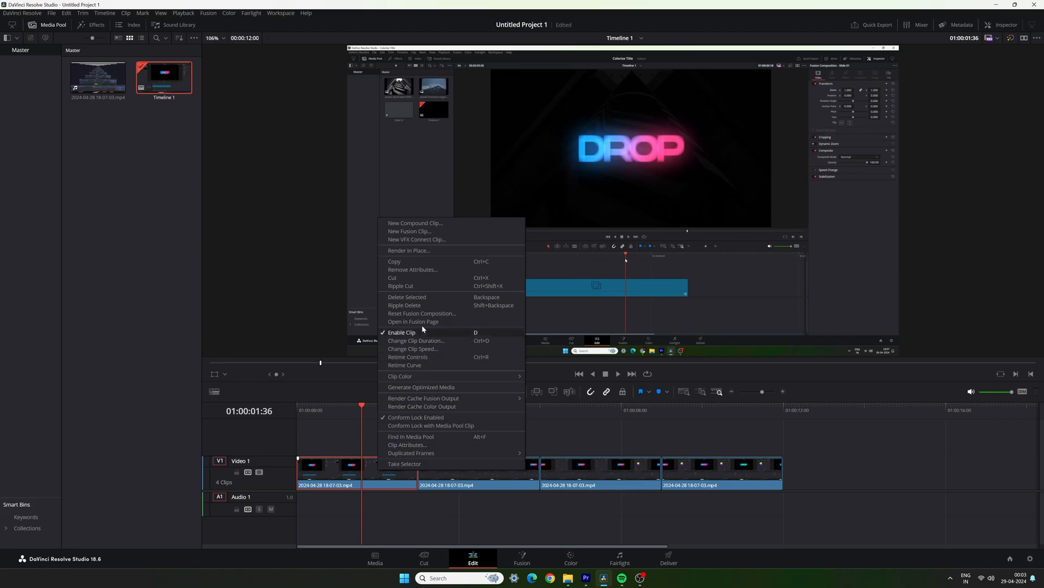
{"action": "left_click", "coordinate": [409, 231]}
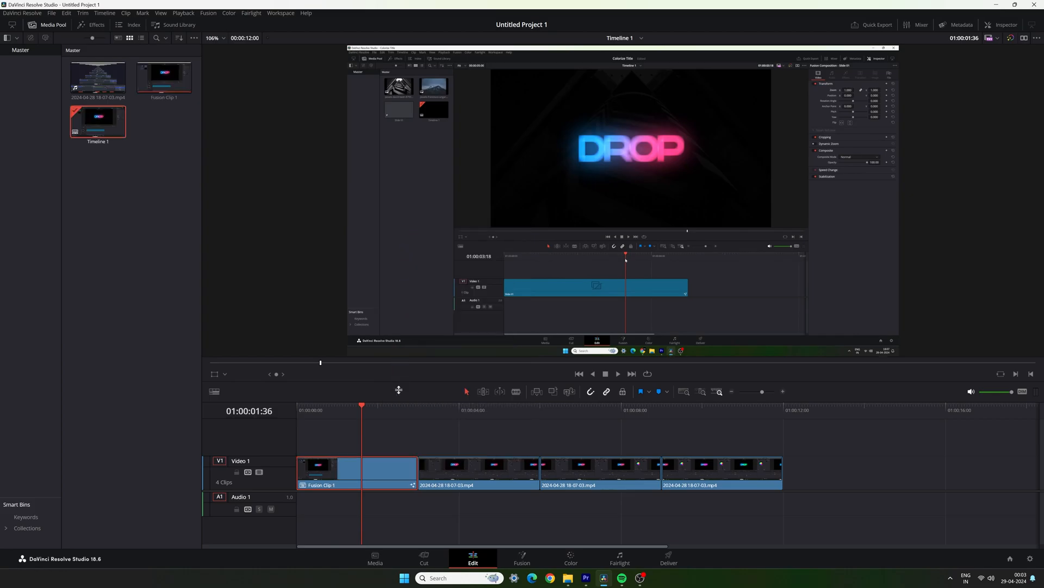
{"action": "left_click", "coordinate": [521, 563]}
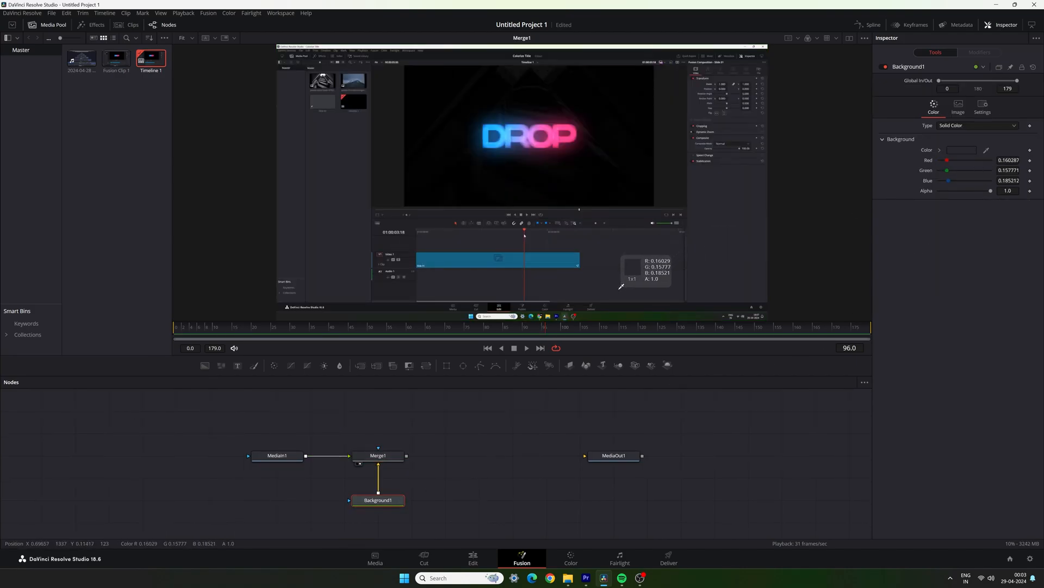
Insert a DVE node after MediaIn1 to tilt the recording into 3D perspective.
{"action": "left_click", "coordinate": [276, 455]}
{"action": "type", "text": "dve"}
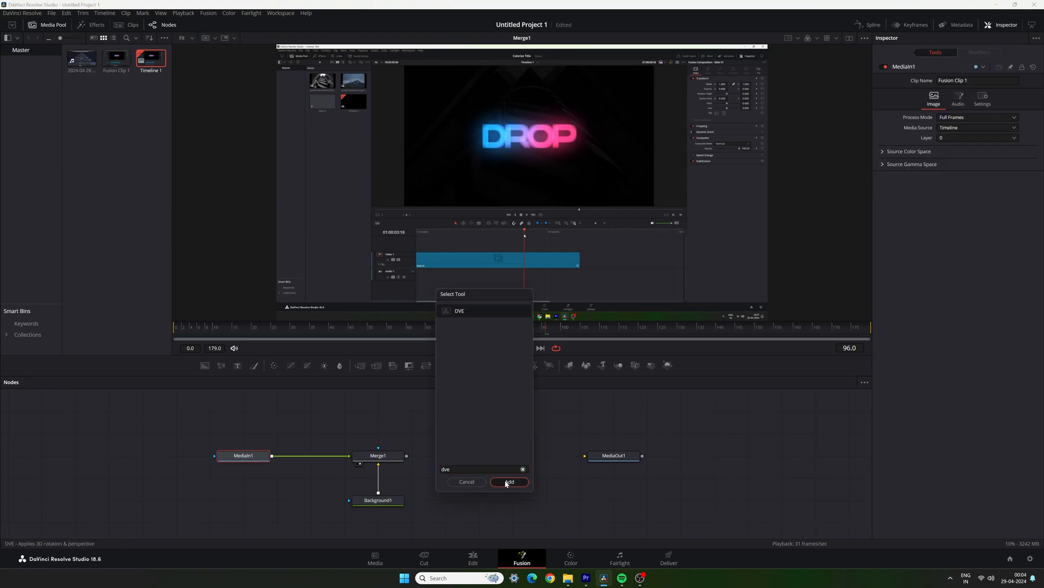
{"action": "left_click", "coordinate": [509, 481]}
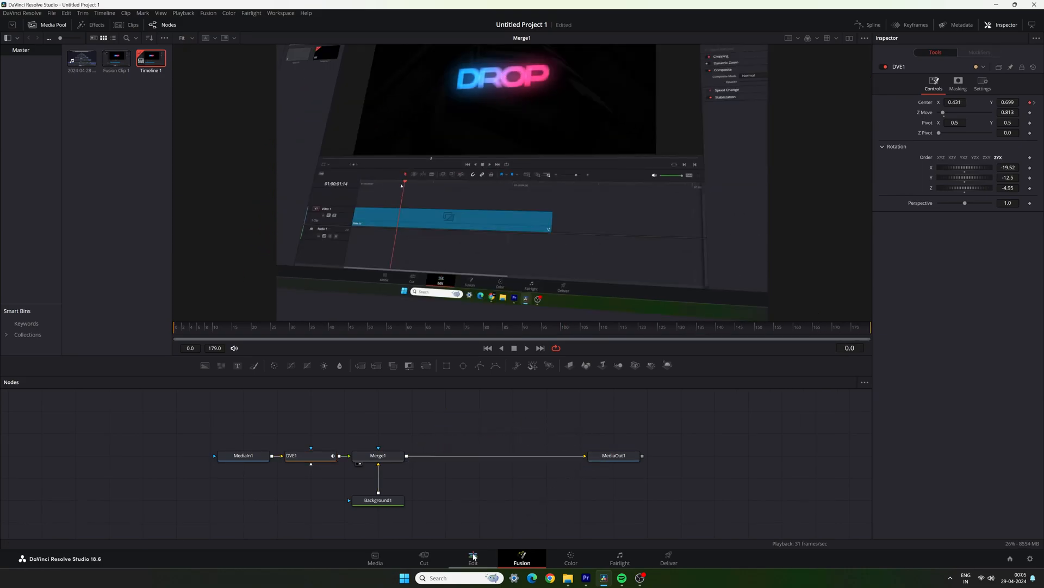
Play the tilted Fusion clip from the timeline start on the Edit page.
{"action": "left_click", "coordinate": [472, 558]}
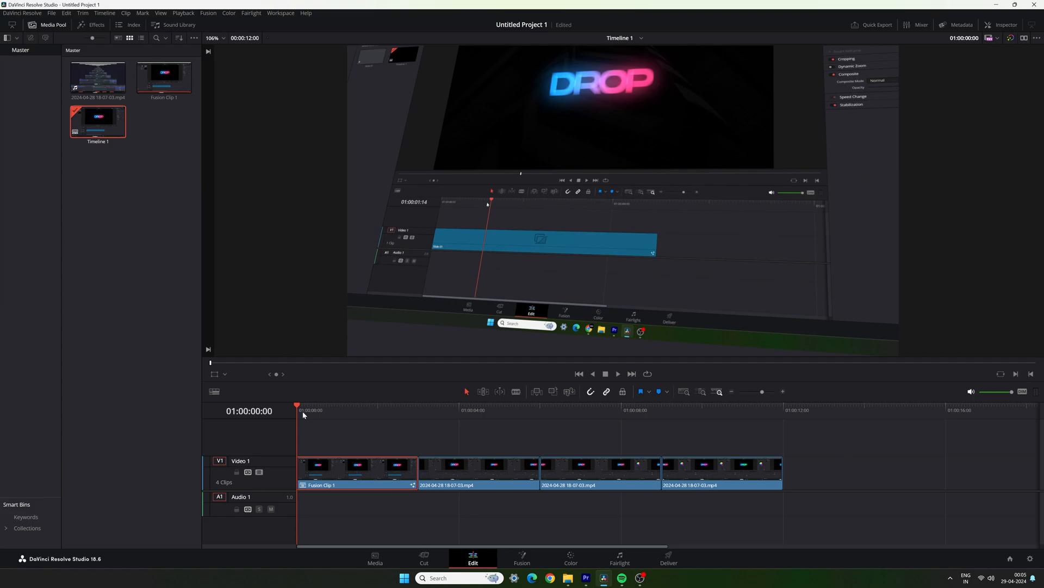
{"action": "left_click", "coordinate": [346, 416]}
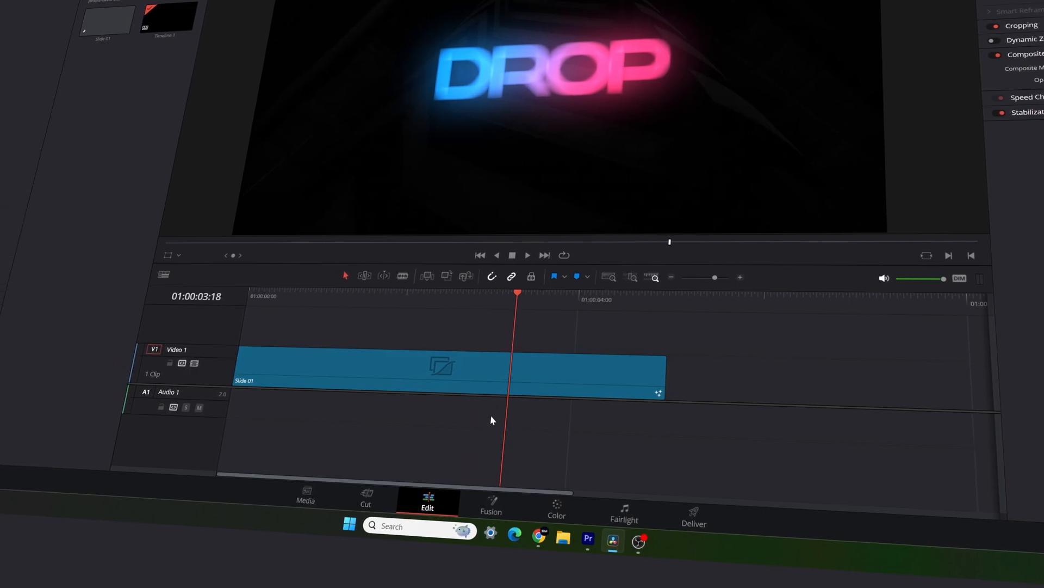
{"action": "left_click", "coordinate": [491, 507]}
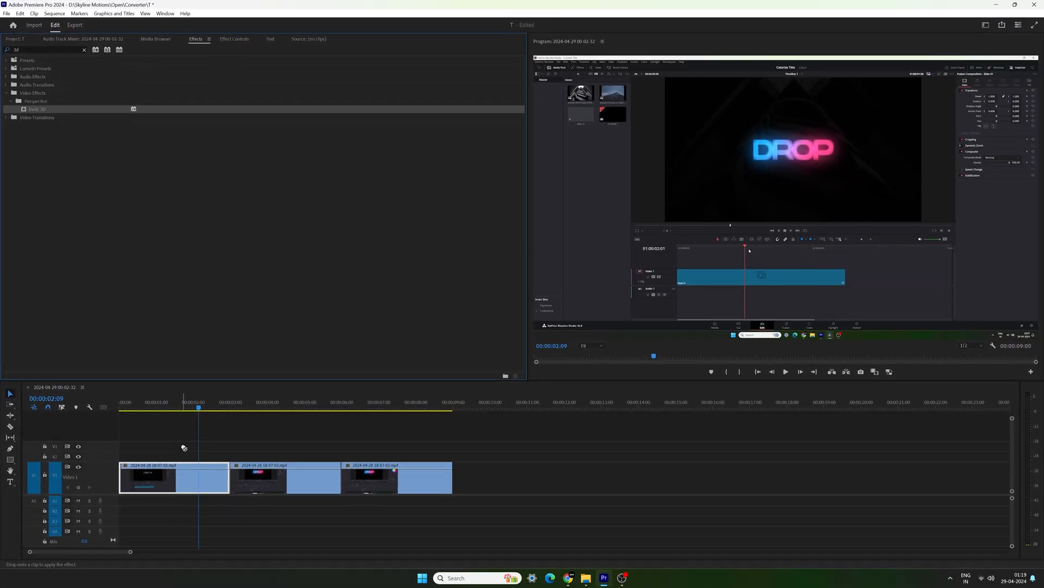
Locate the Basic 3D effect under Video Effects > Perspective in Premiere Pro.
{"action": "left_click", "coordinate": [235, 39]}
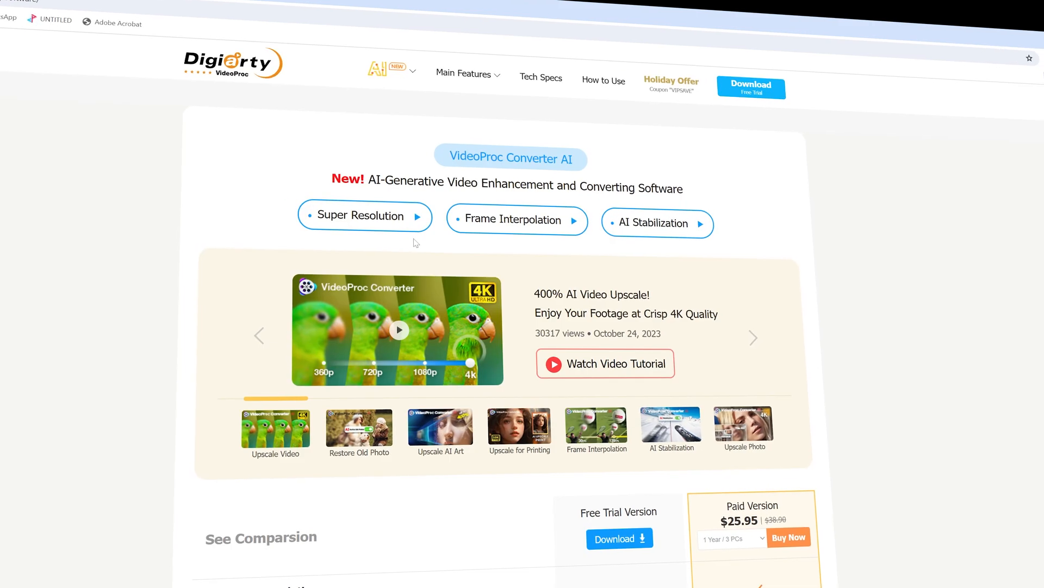
Browse the Super Resolution page's upscaled example images and continue down toward Frame Interpolation.
{"action": "left_click", "coordinate": [359, 214]}
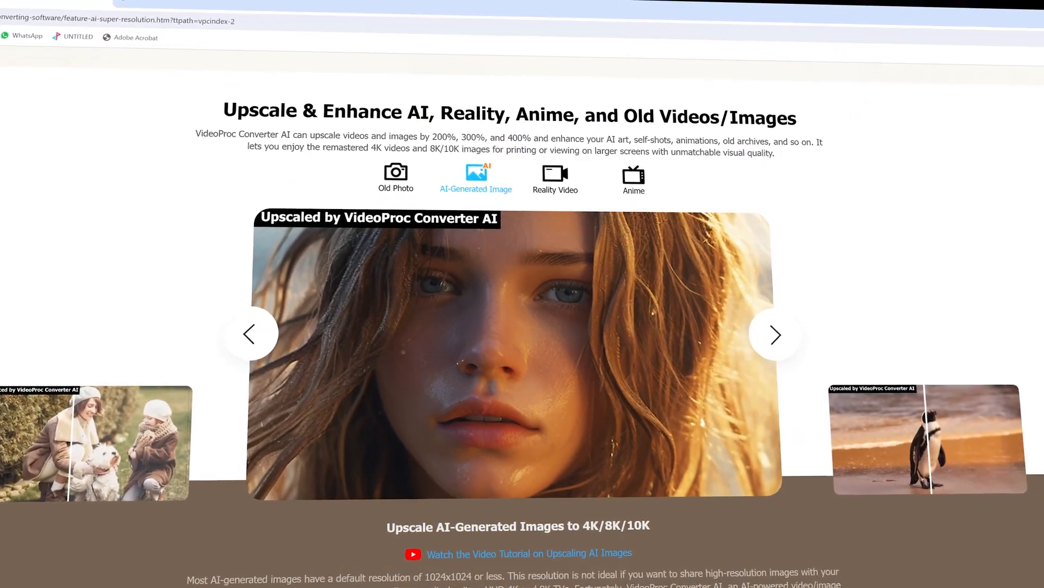
{"action": "left_click", "coordinate": [774, 335]}
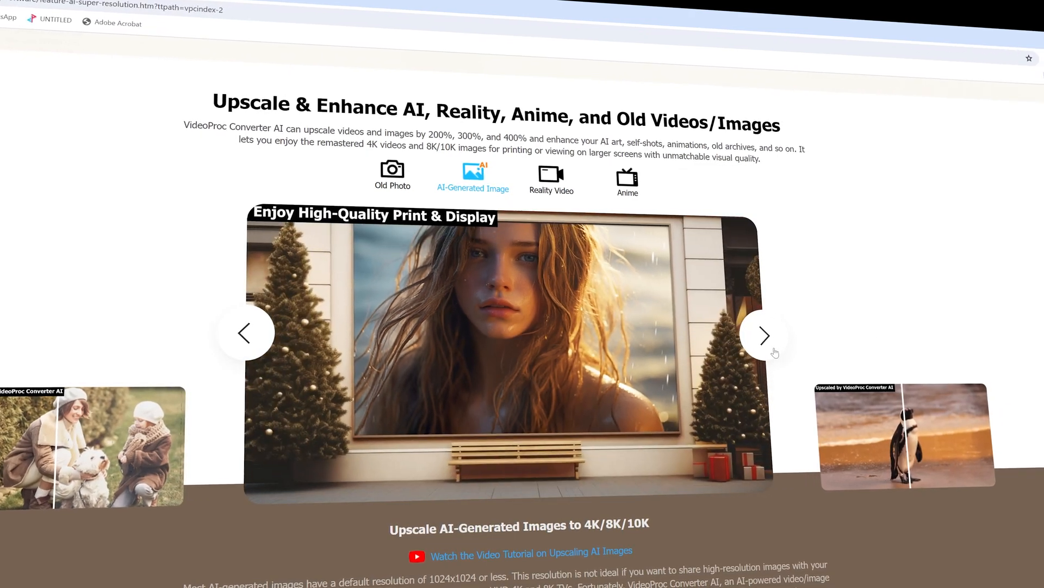
{"action": "left_click", "coordinate": [628, 176]}
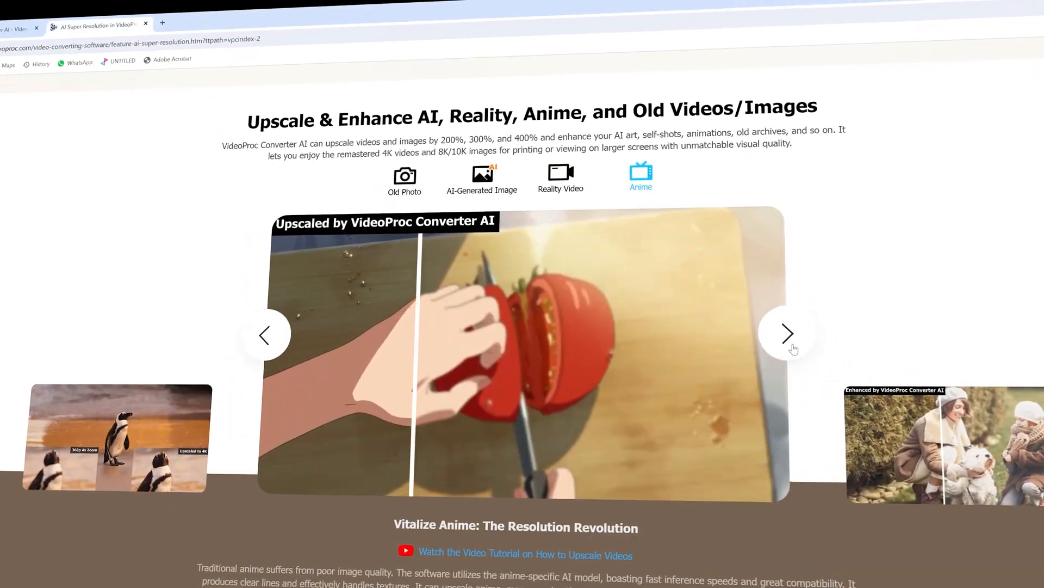
{"action": "left_click", "coordinate": [787, 334]}
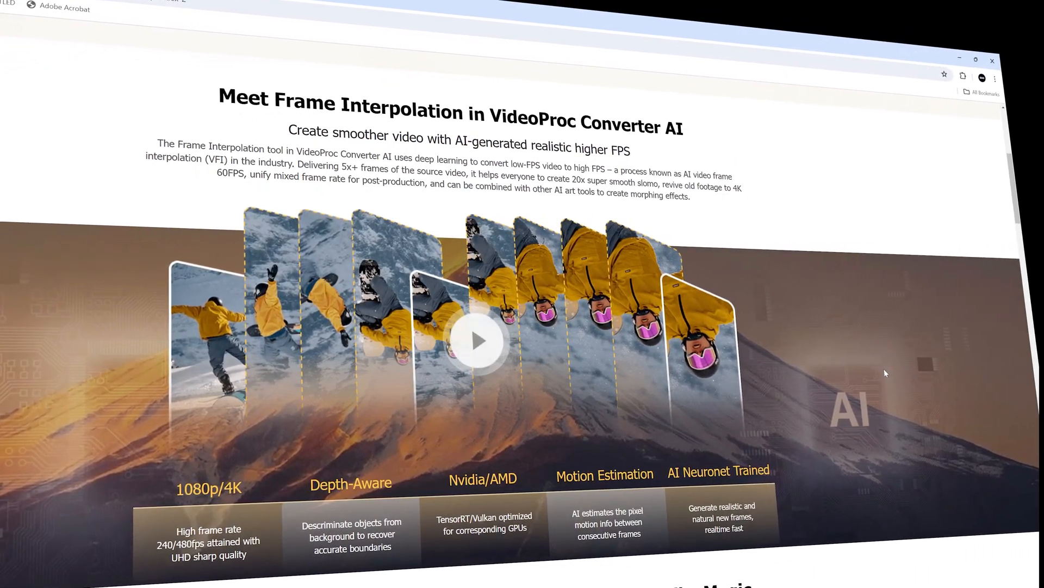
{"action": "scroll", "scroll_direction": "down", "scroll_amount": 3}
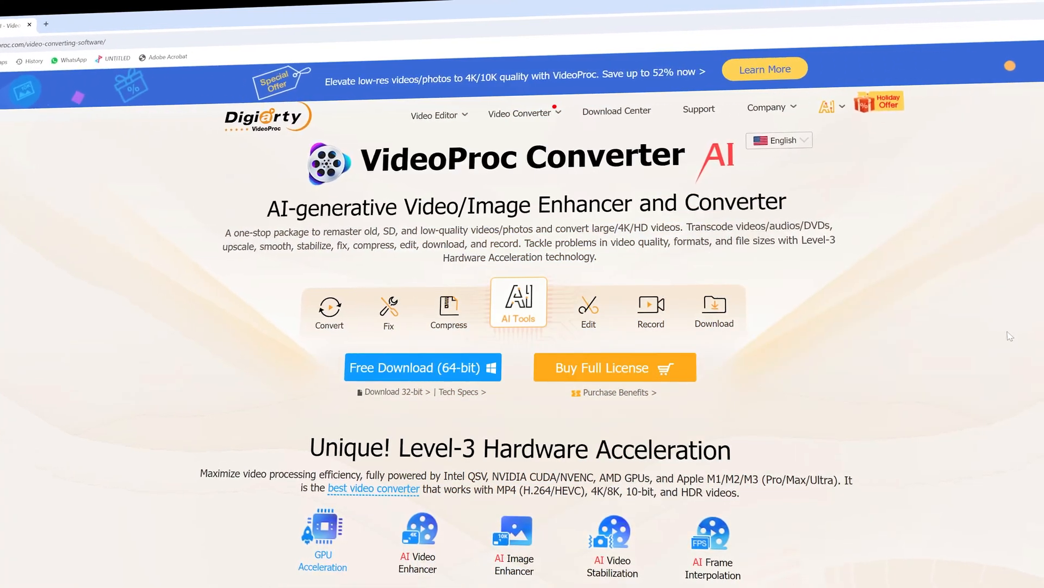
Scroll the Converter homepage down past its features to the VideoProc Converter AI section.
{"action": "scroll", "scroll_direction": "down", "scroll_amount": 3}
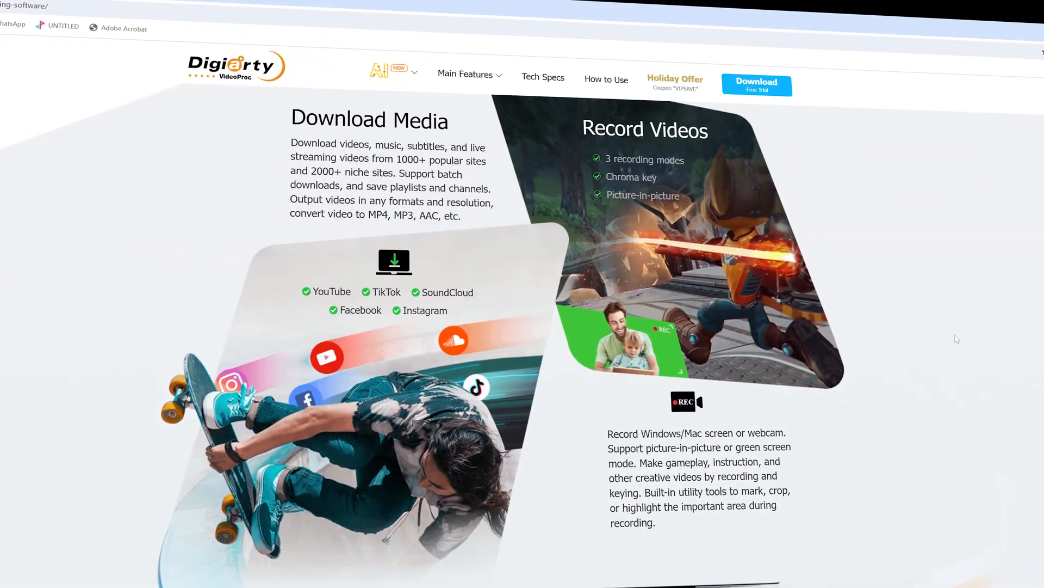
{"action": "scroll", "scroll_direction": "down", "scroll_amount": 3}
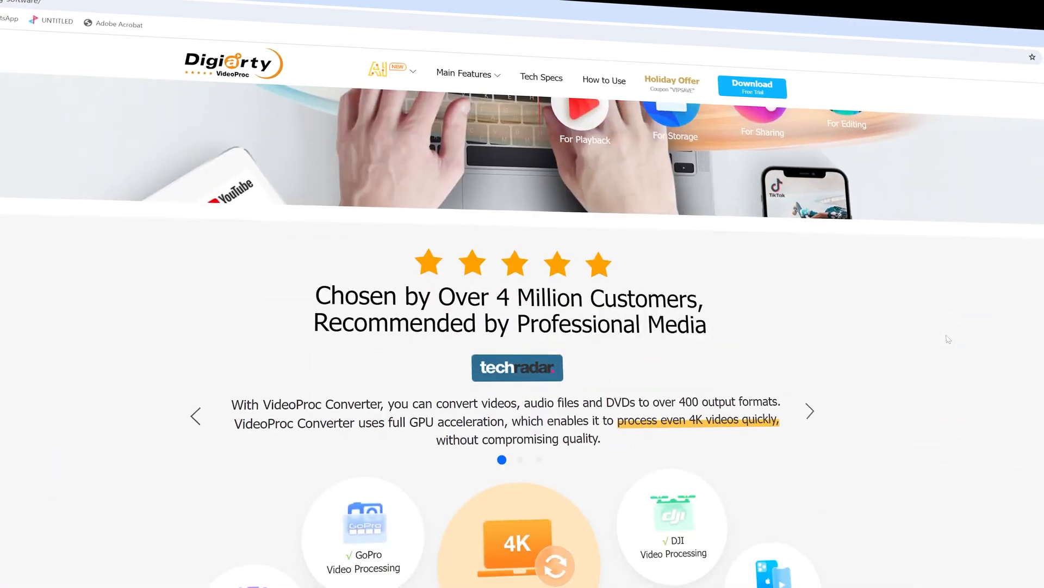
{"action": "scroll", "scroll_direction": "down", "scroll_amount": 3}
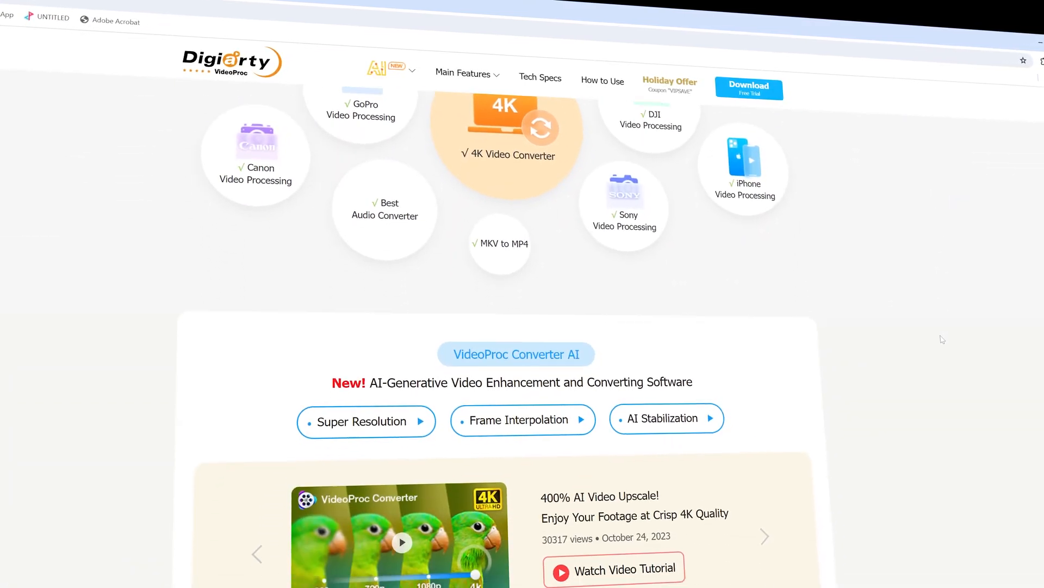